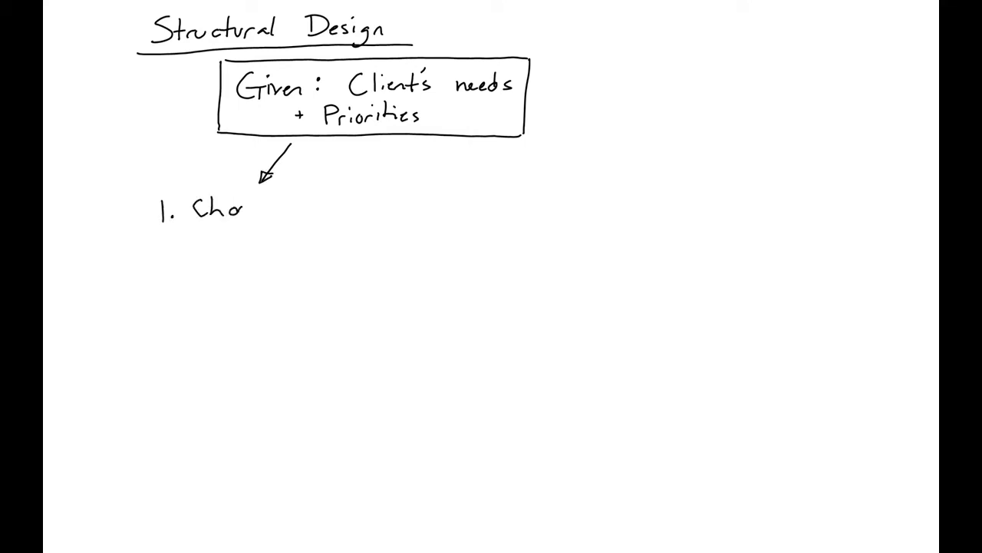
{"action": "type", "text": "oose"}
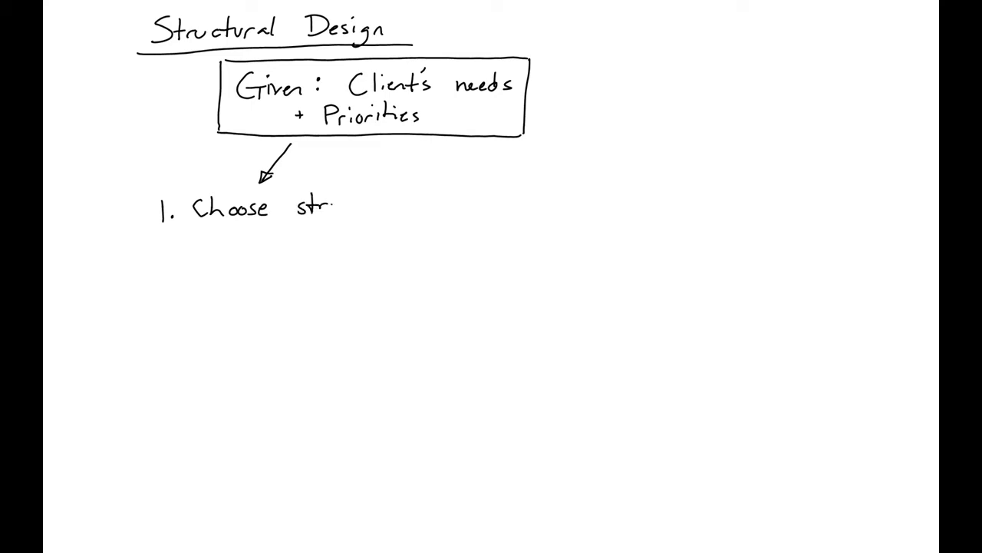
{"action": "type", "text": "structural parameters"}
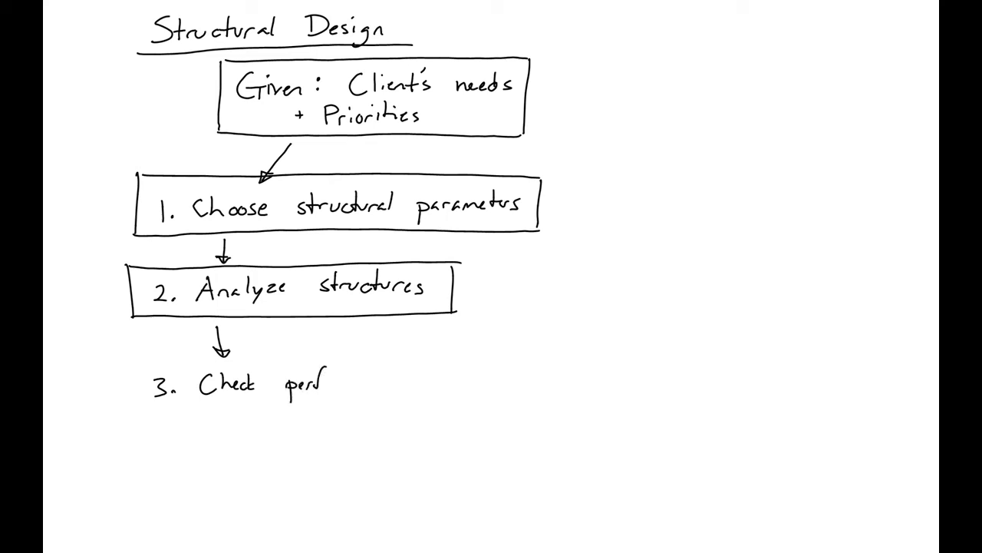
{"action": "type", "text": "orman"}
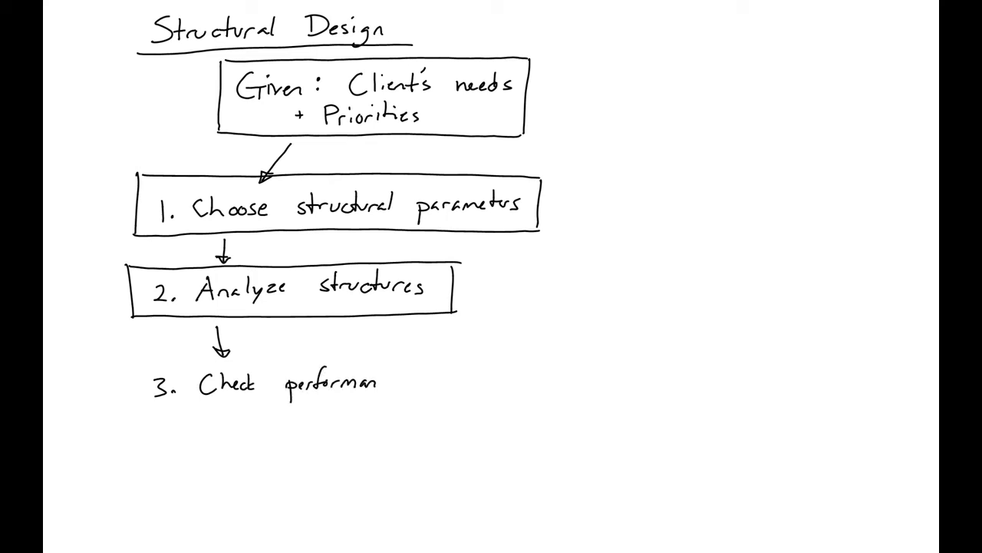